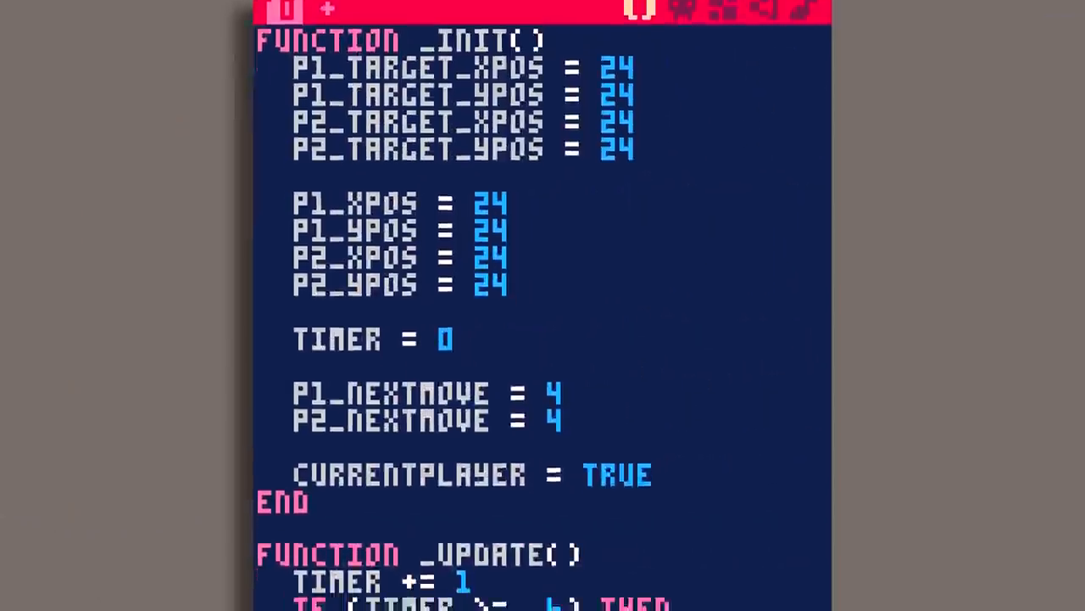
# Scroll to the Cursor Custodian game frame on itch.io and launch the embedded game.
pyautogui.scroll(-3)
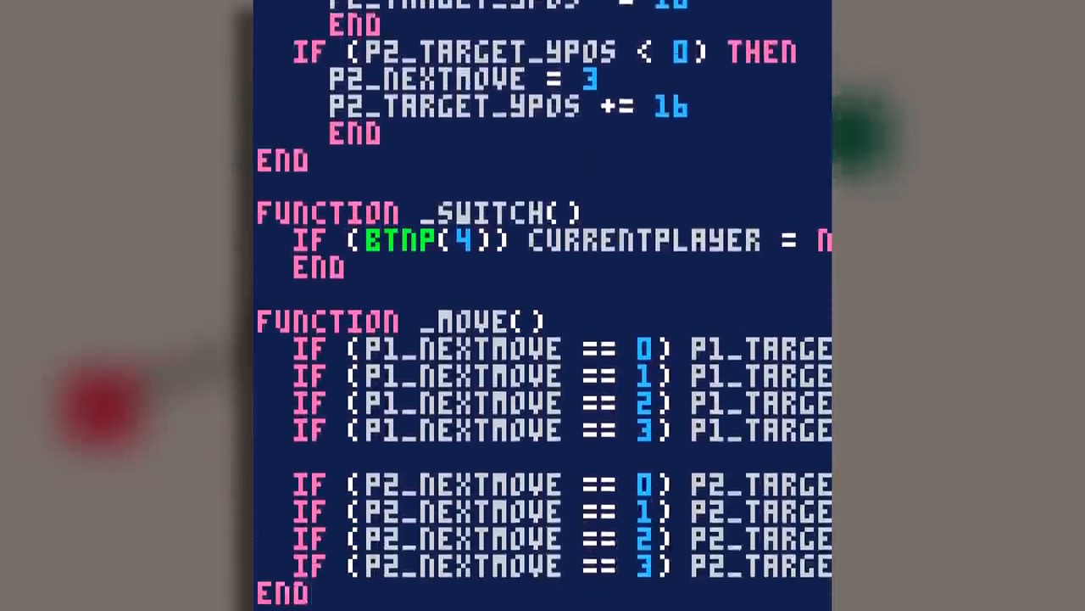
pyautogui.scroll(-3)
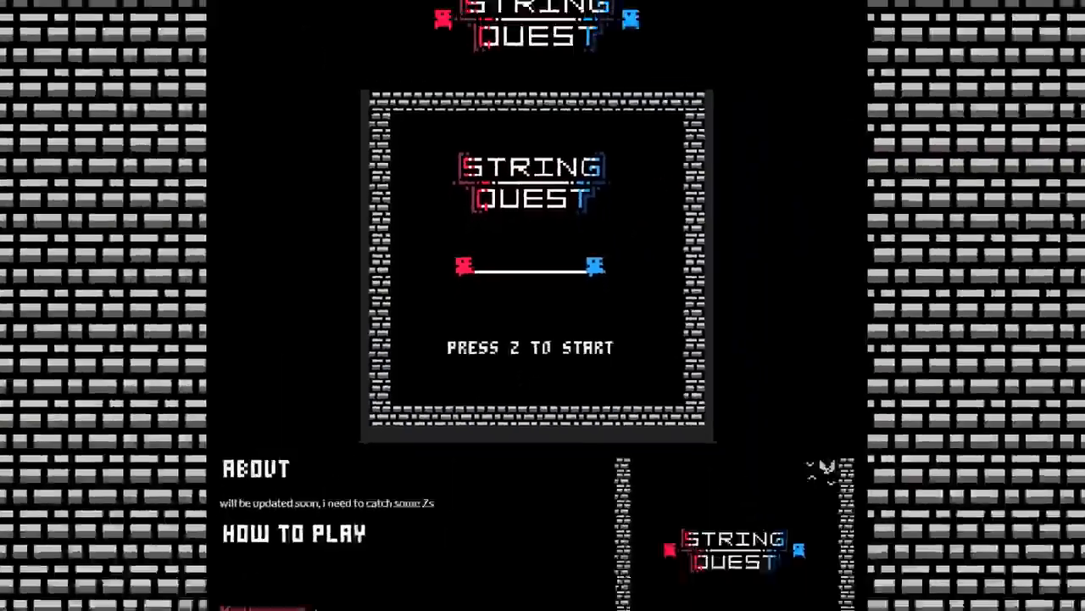
pyautogui.scroll(-3)
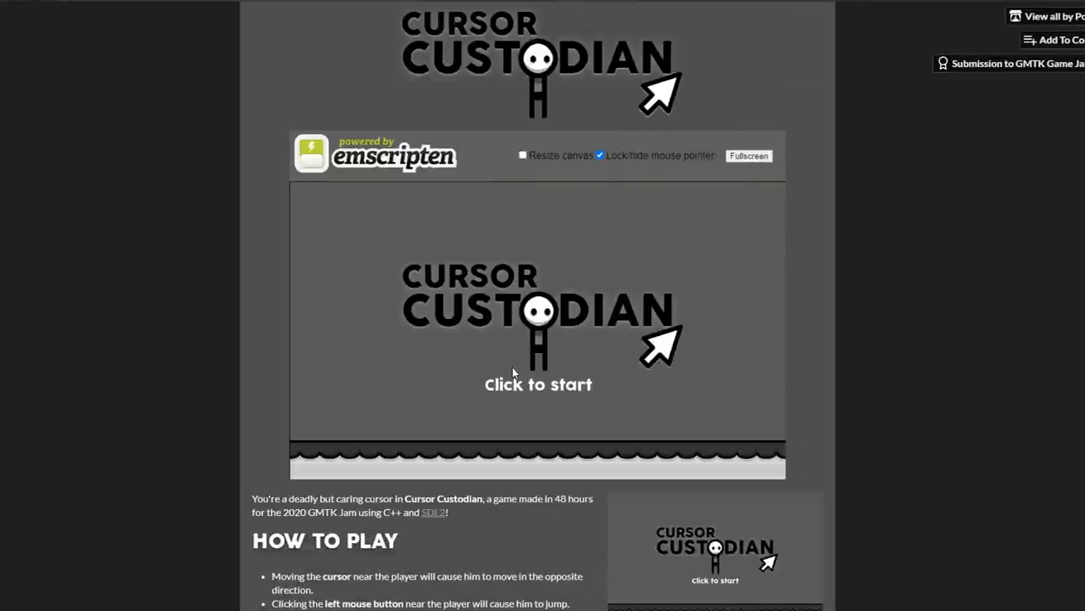
pyautogui.click(538, 383)
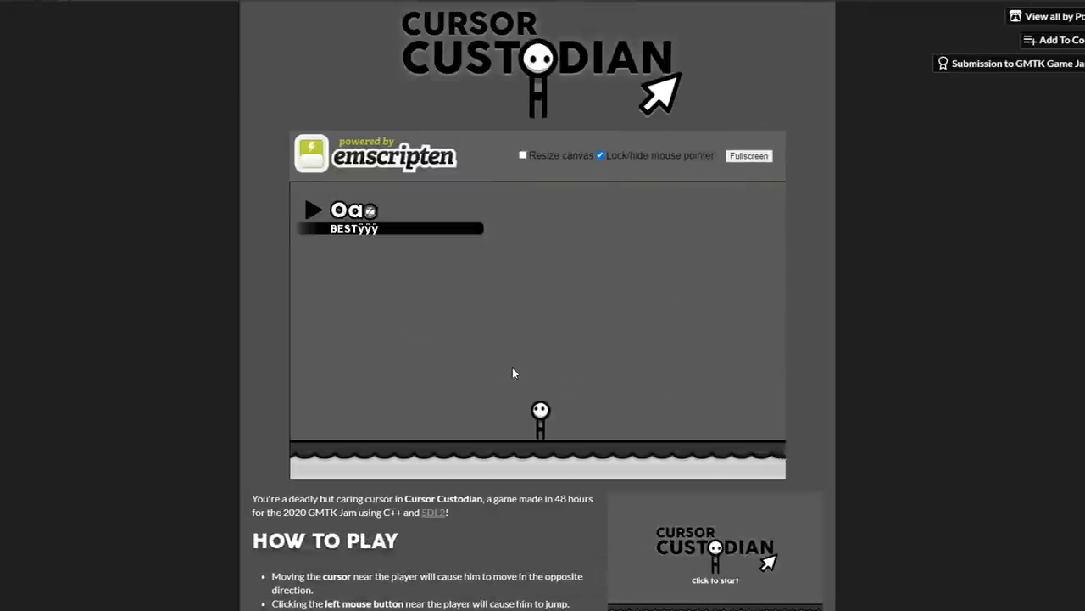